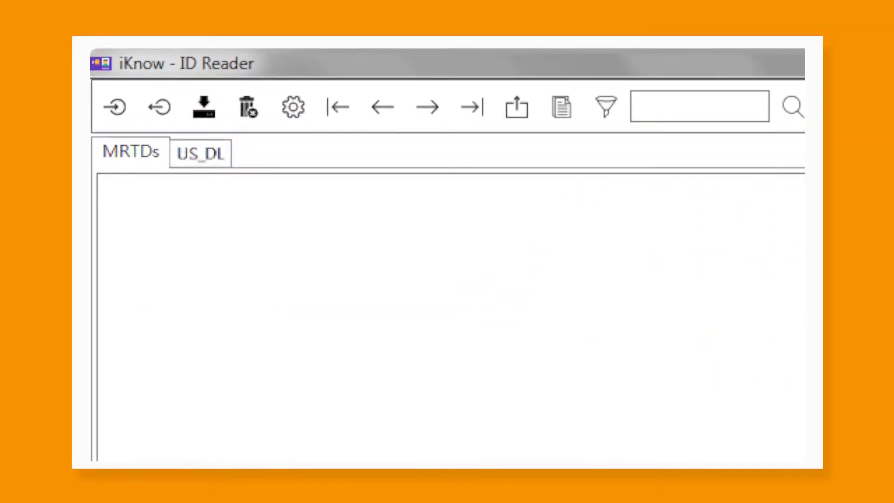
pyautogui.click(158, 106)
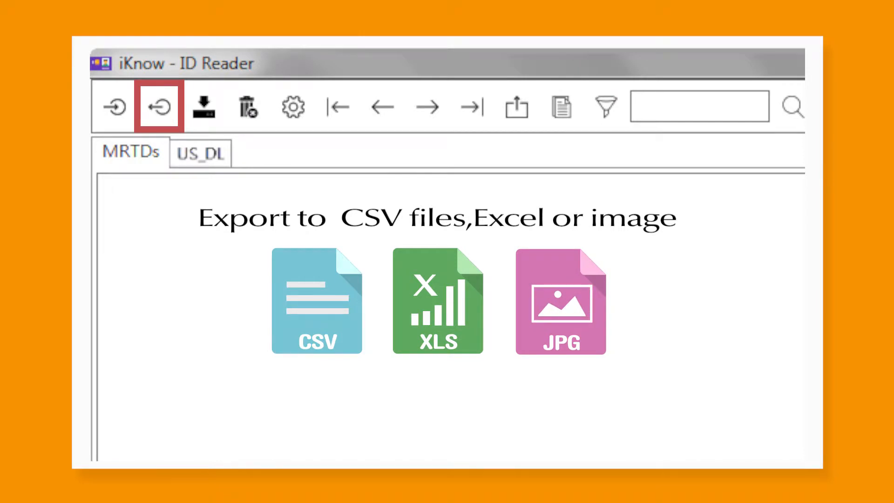
pyautogui.click(292, 107)
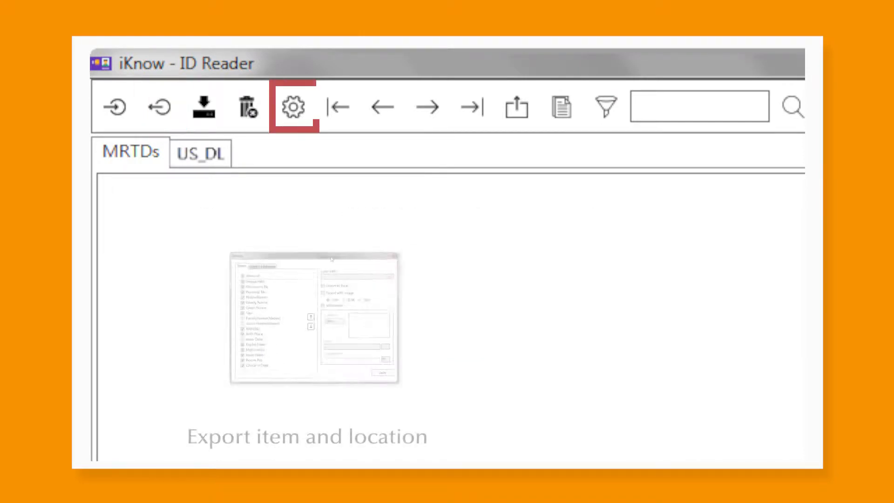
pyautogui.click(293, 107)
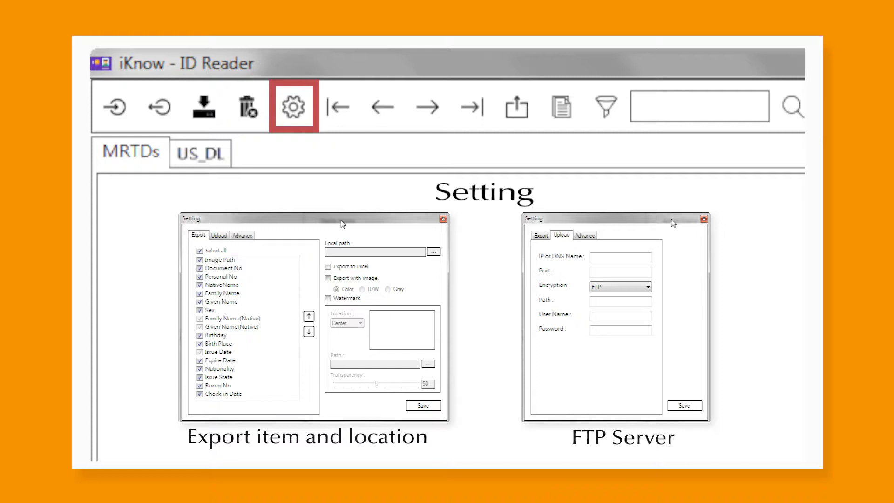